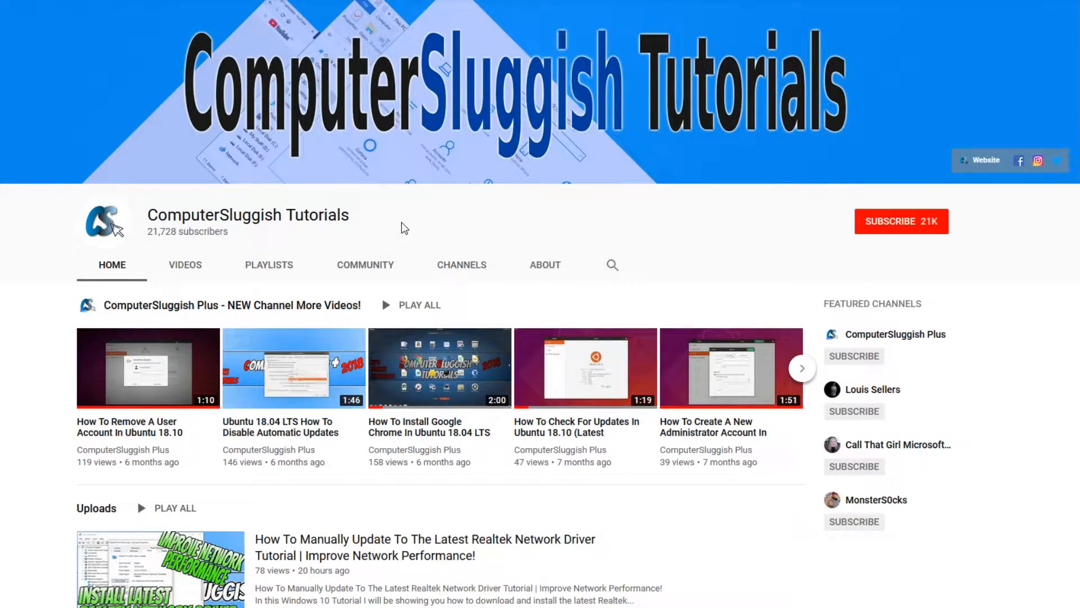
mouse_move(770, 205)
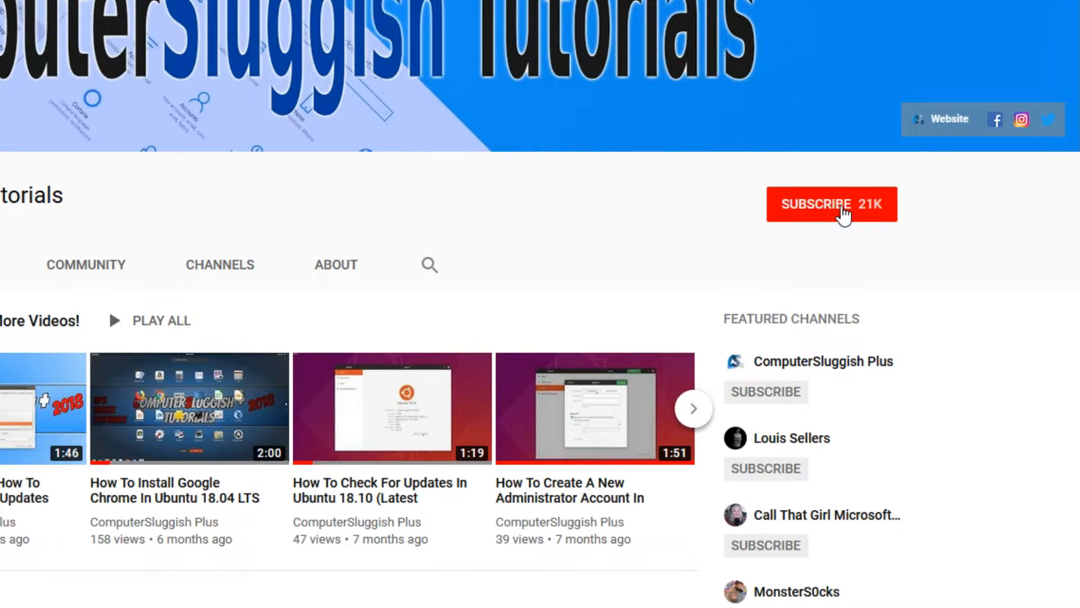
Subscribe to the ComputerSluggish Tutorials YouTube channel before returning to the desktop.
left_click(831, 204)
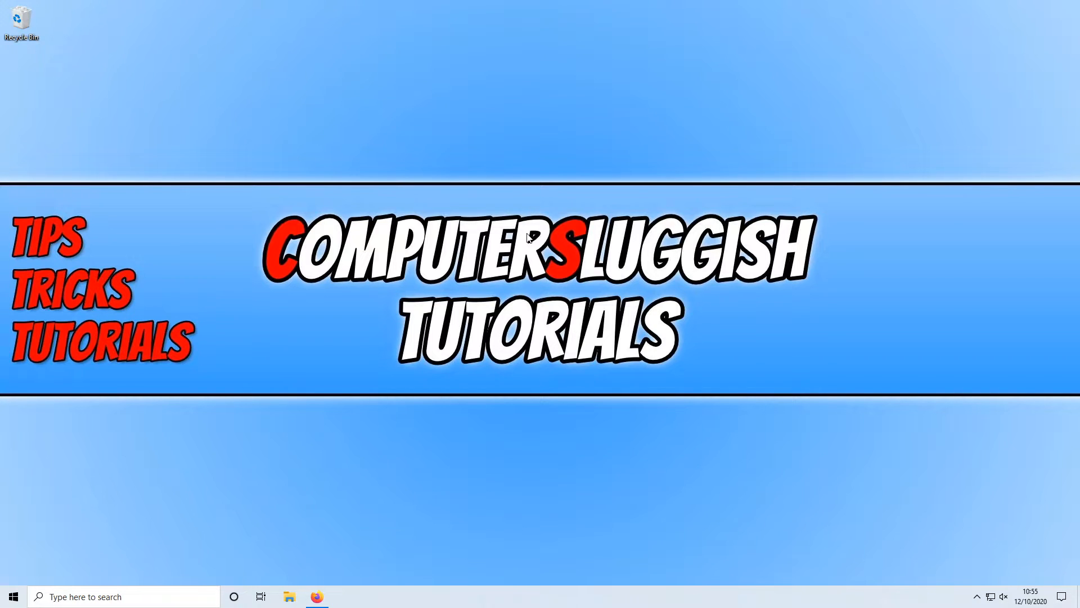
Save the Windows 64-bit client 3.5.3 installer from the TeamSpeak downloads page.
left_click(316, 596)
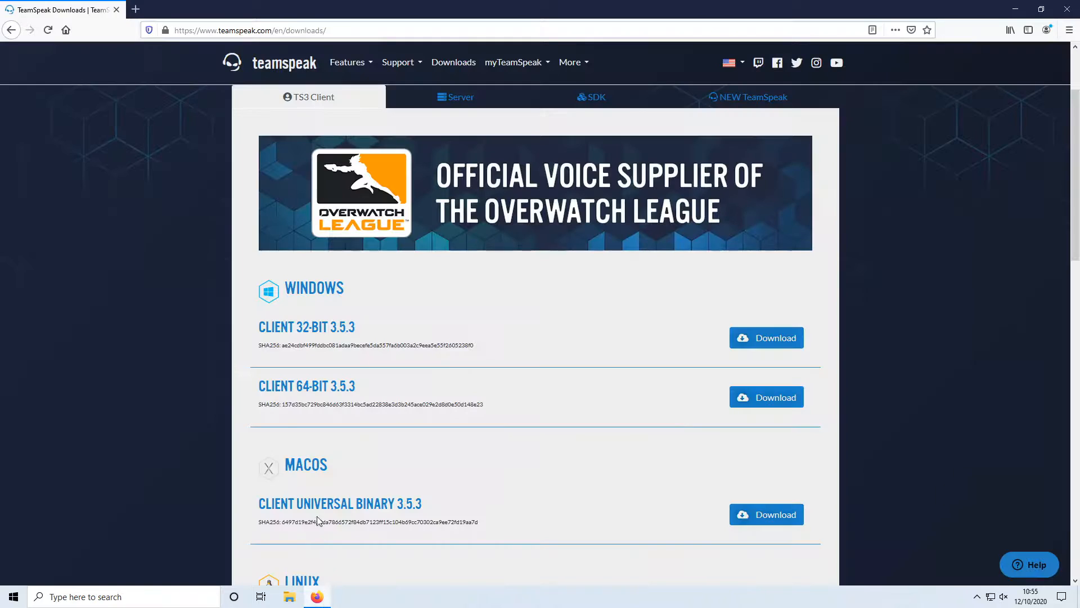
mouse_move(365, 331)
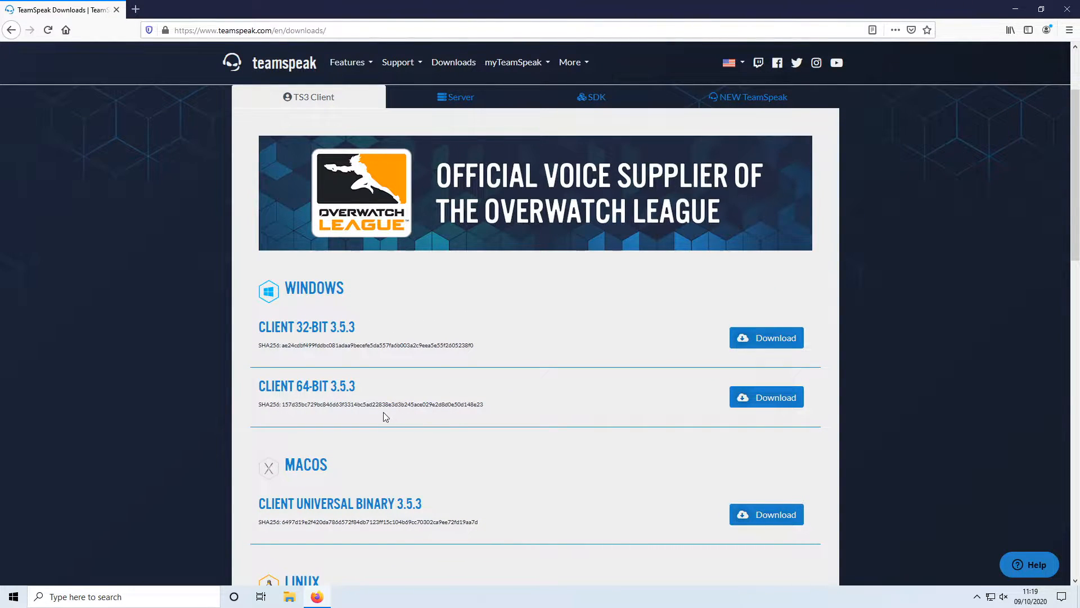
mouse_move(556, 391)
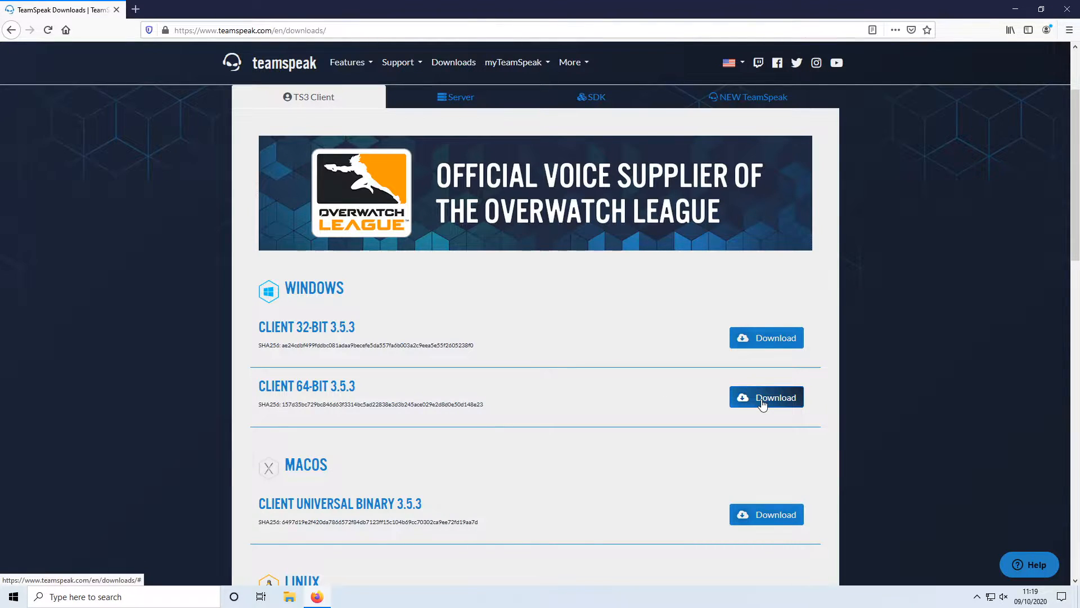
left_click(767, 397)
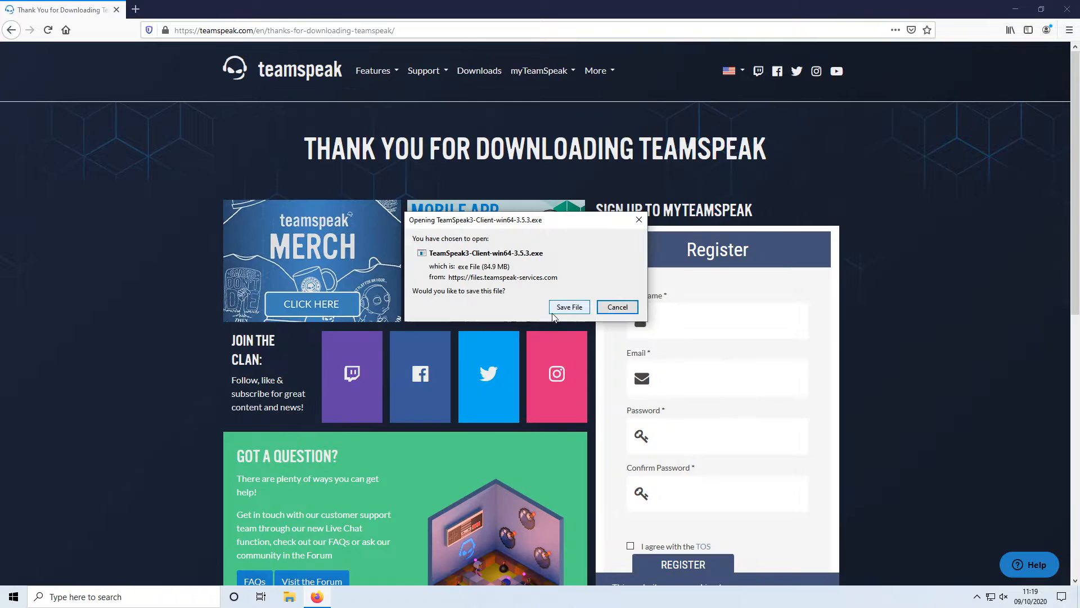
left_click(568, 306)
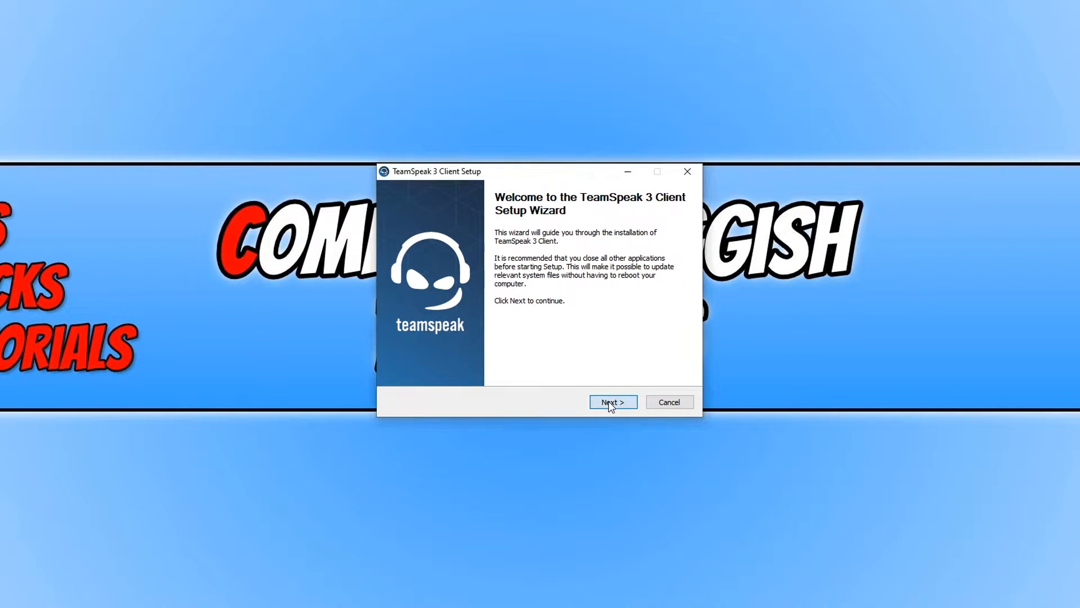
Accept the license agreement and keep the install-for-anyone-using-this-computer choice.
left_click(612, 402)
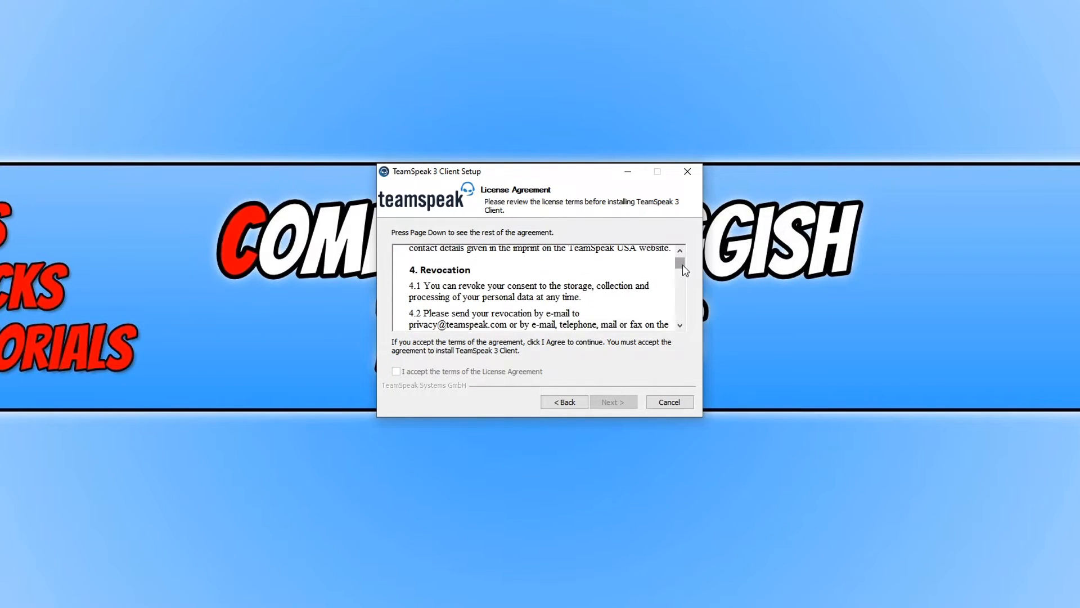
left_click(396, 372)
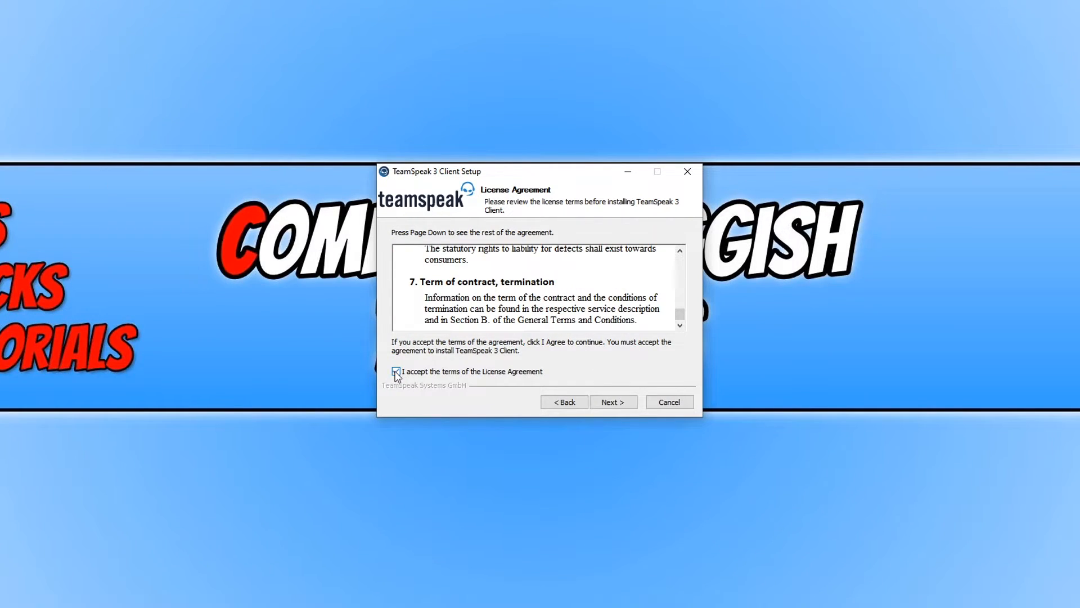
left_click(612, 402)
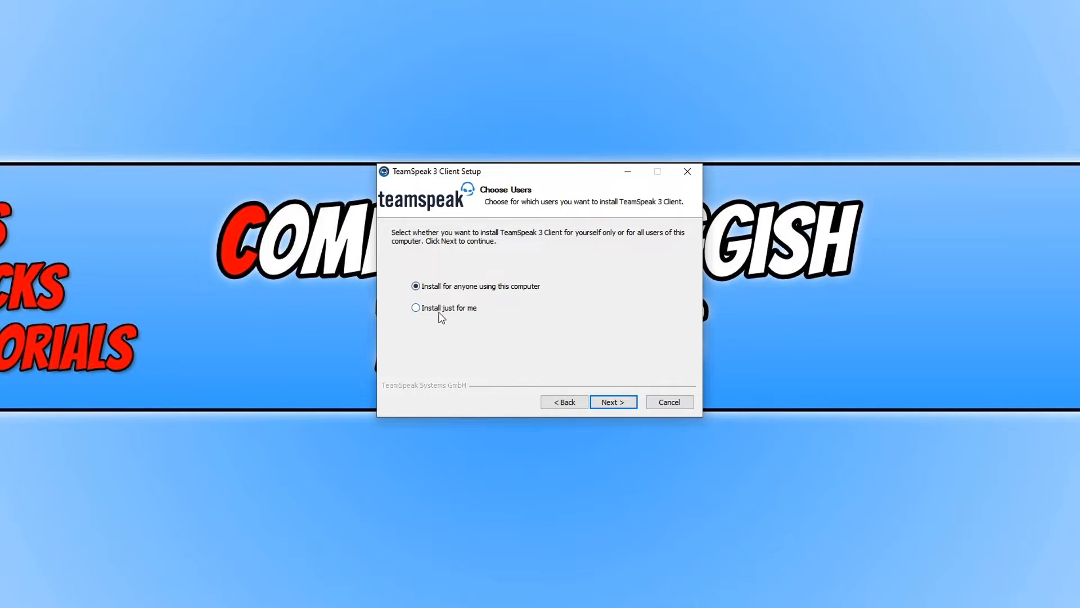
left_click(612, 401)
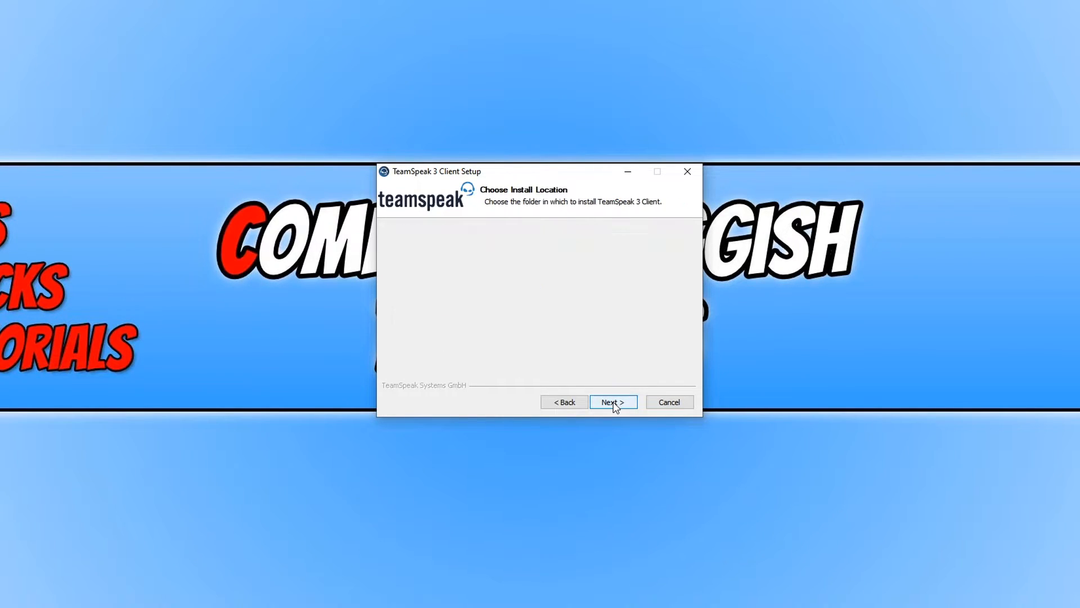
Keep the default destination folder unchanged.
left_click(612, 402)
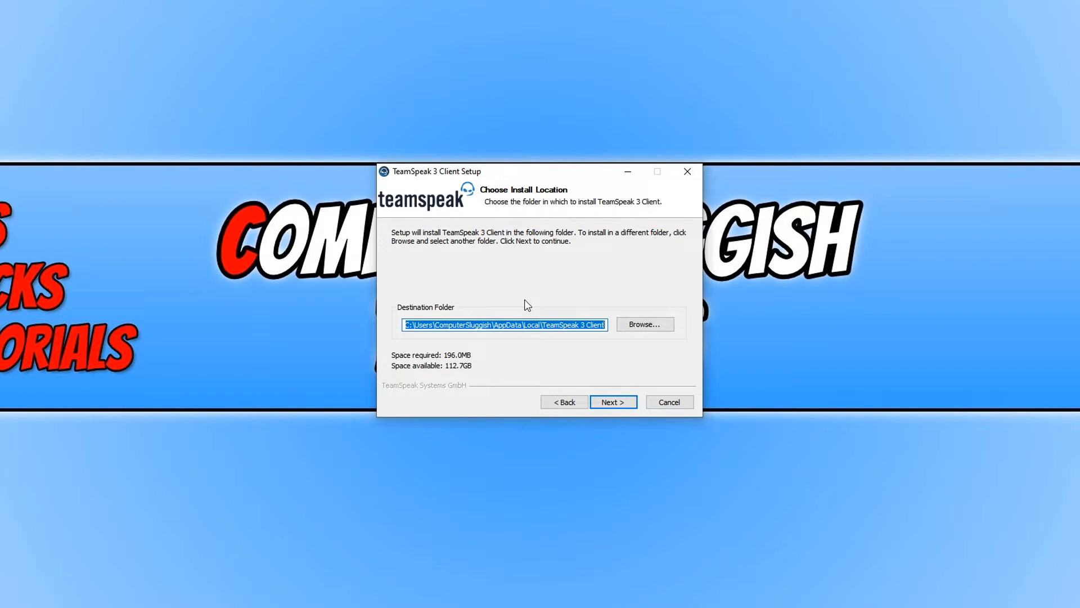
mouse_move(519, 301)
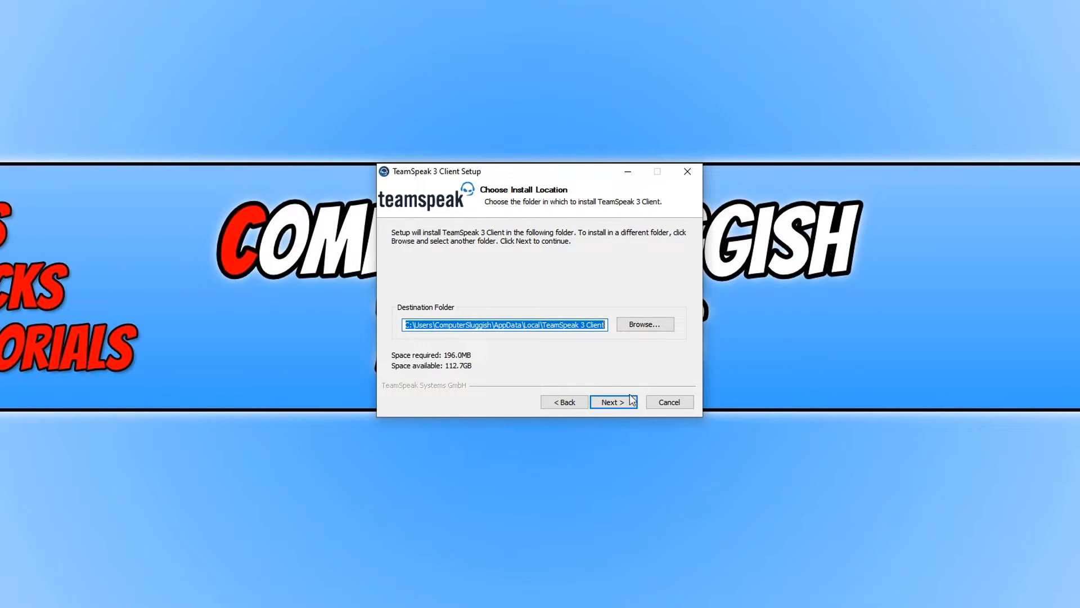
left_click(612, 401)
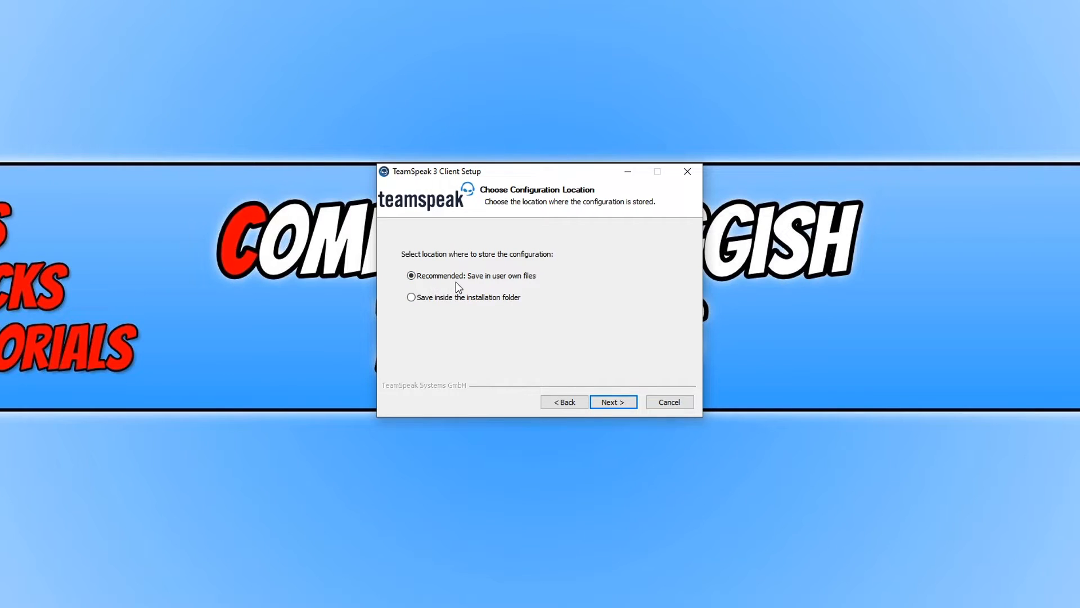
Install with configuration in user files, no Overwolf overlay, and run the client on finish.
left_click(612, 402)
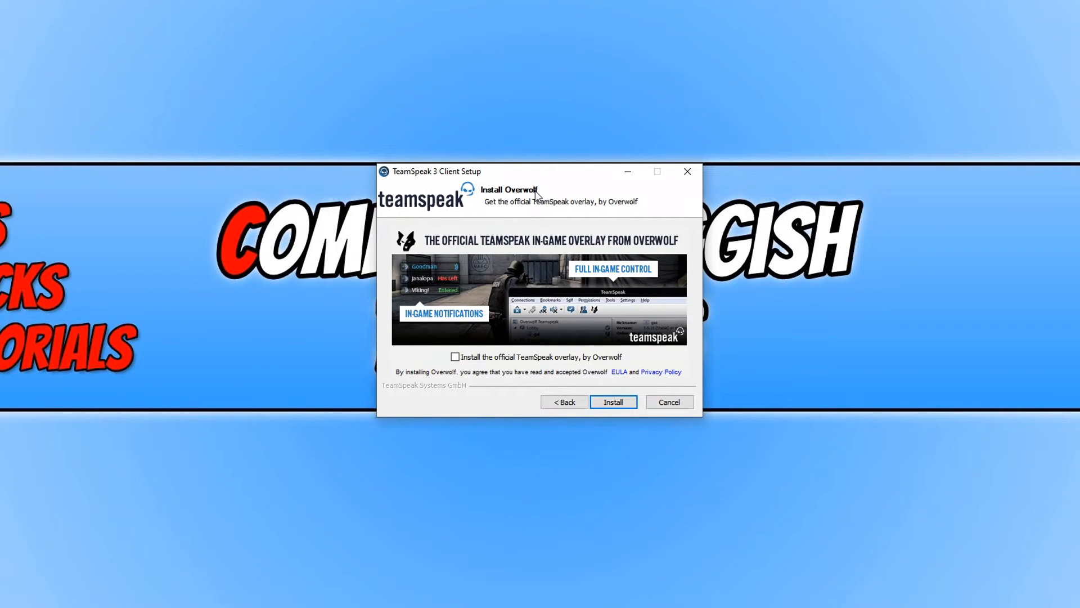
mouse_move(551, 195)
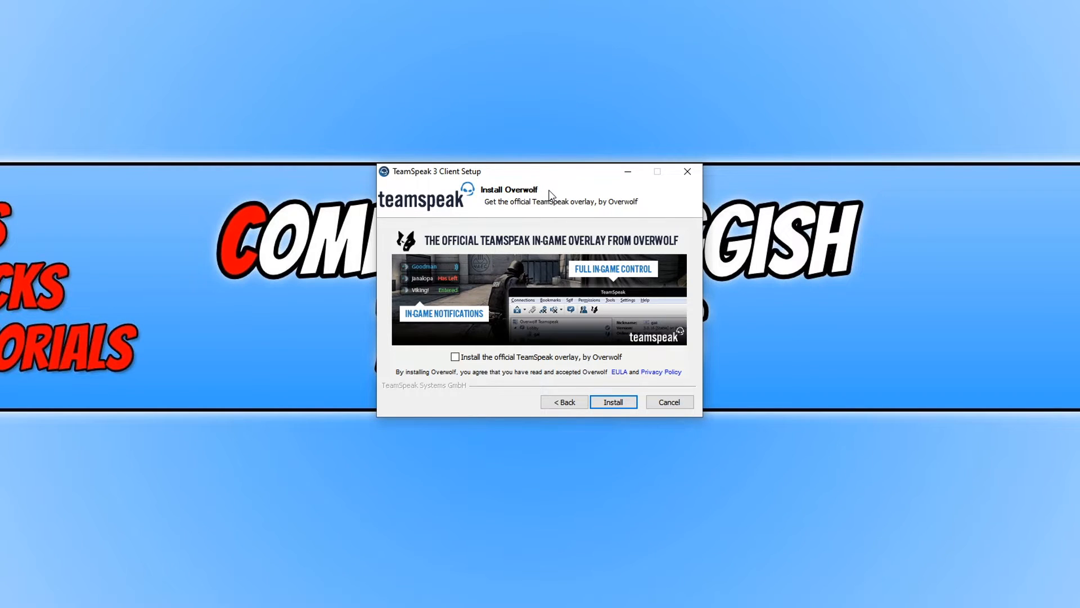
mouse_move(449, 369)
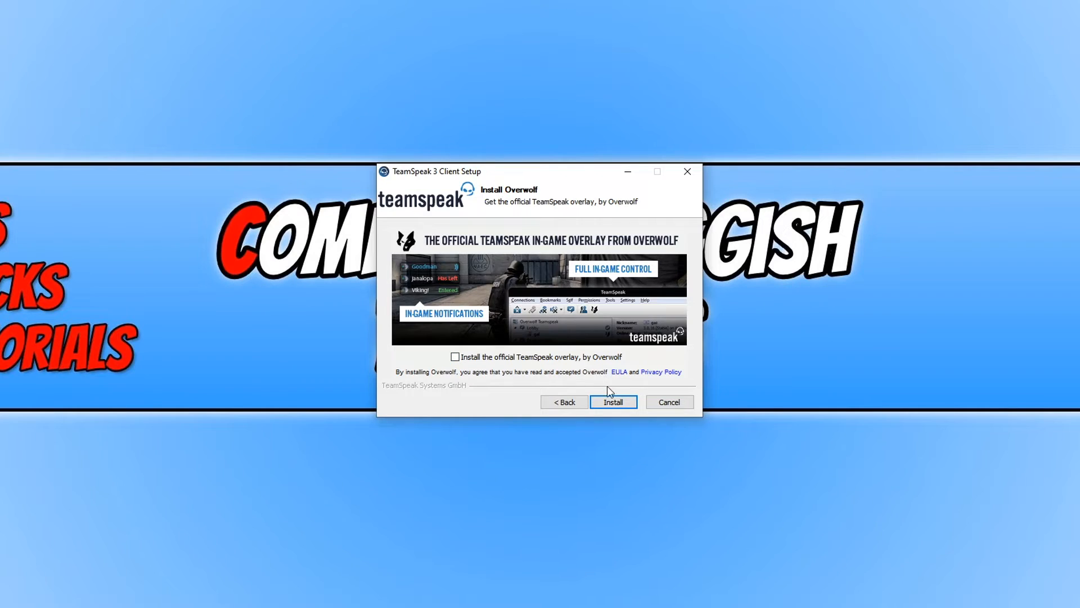
left_click(612, 402)
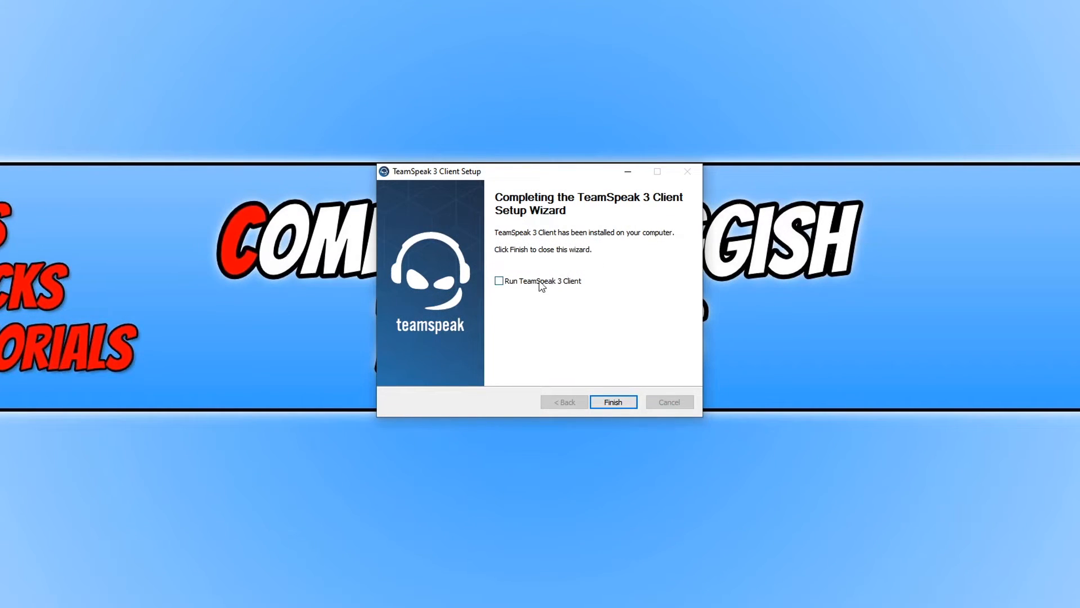
left_click(498, 280)
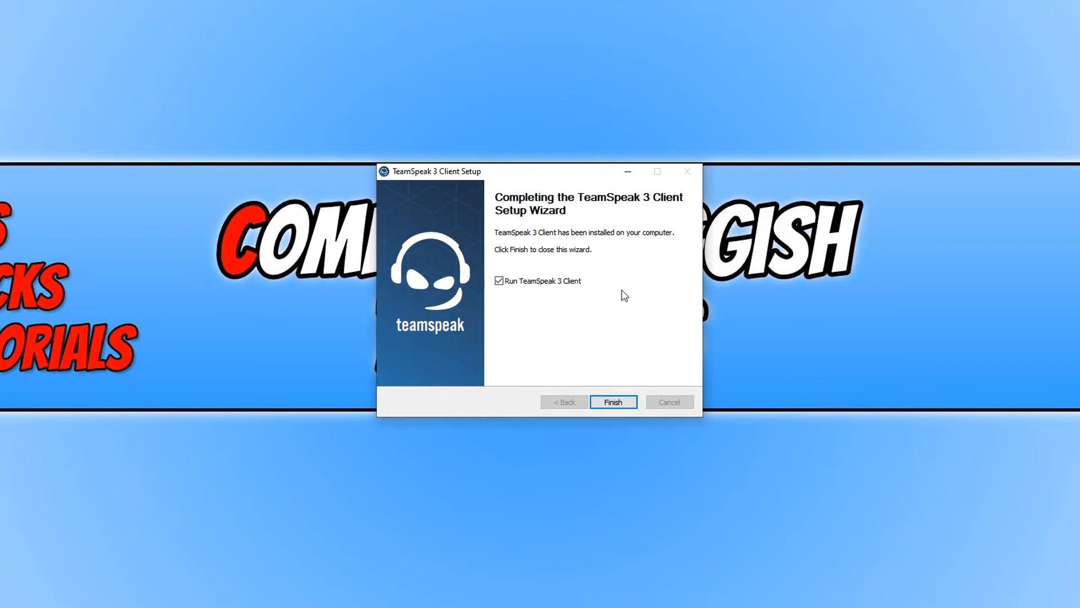
left_click(612, 402)
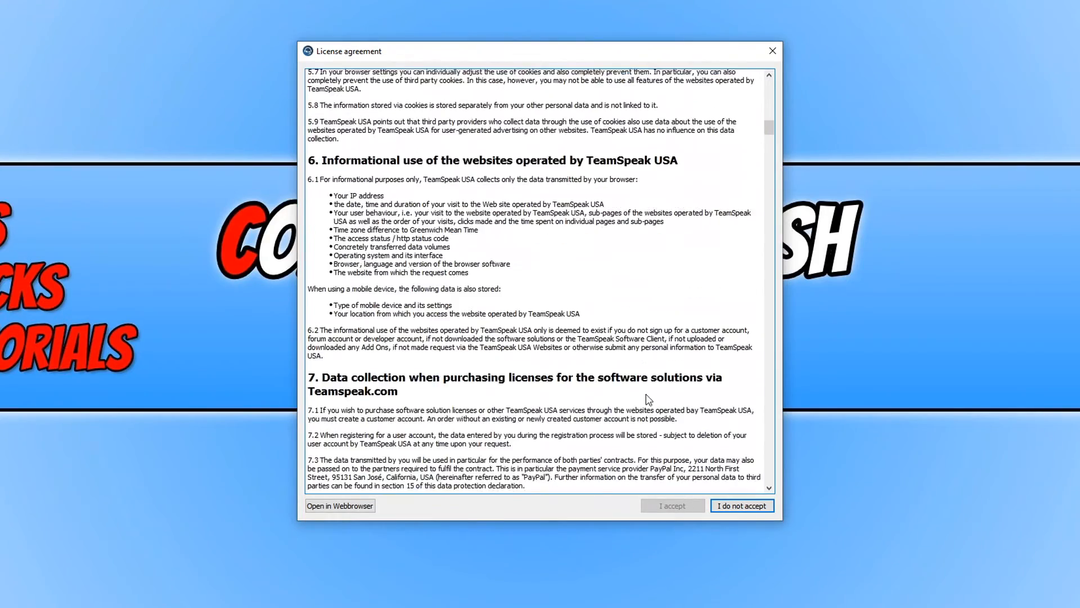
Accept the TeamSpeak 3 license agreement shown on first launch.
scroll("down", 3)
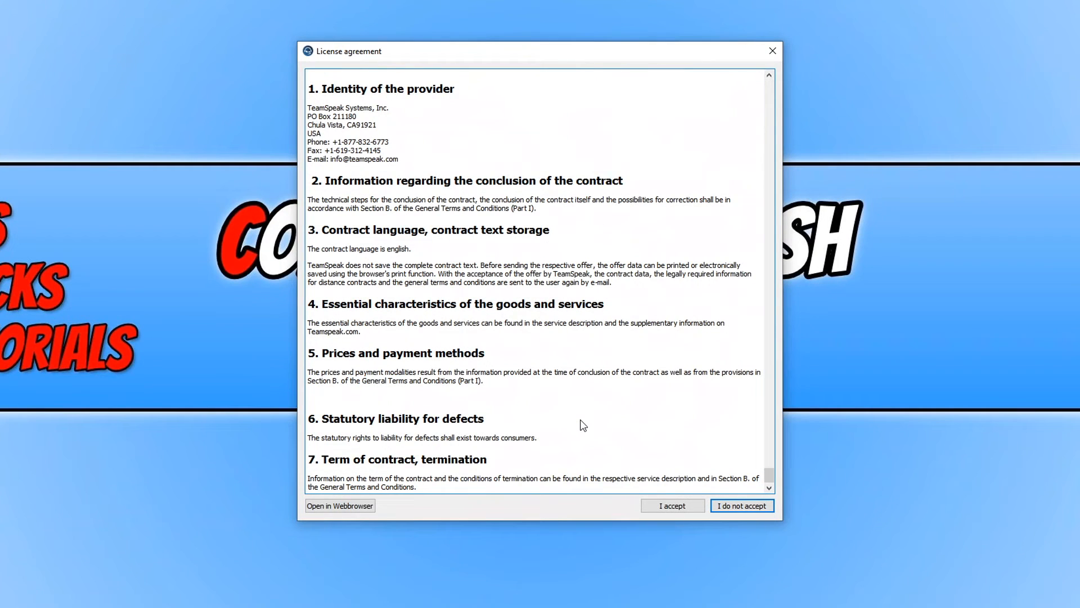
mouse_move(671, 505)
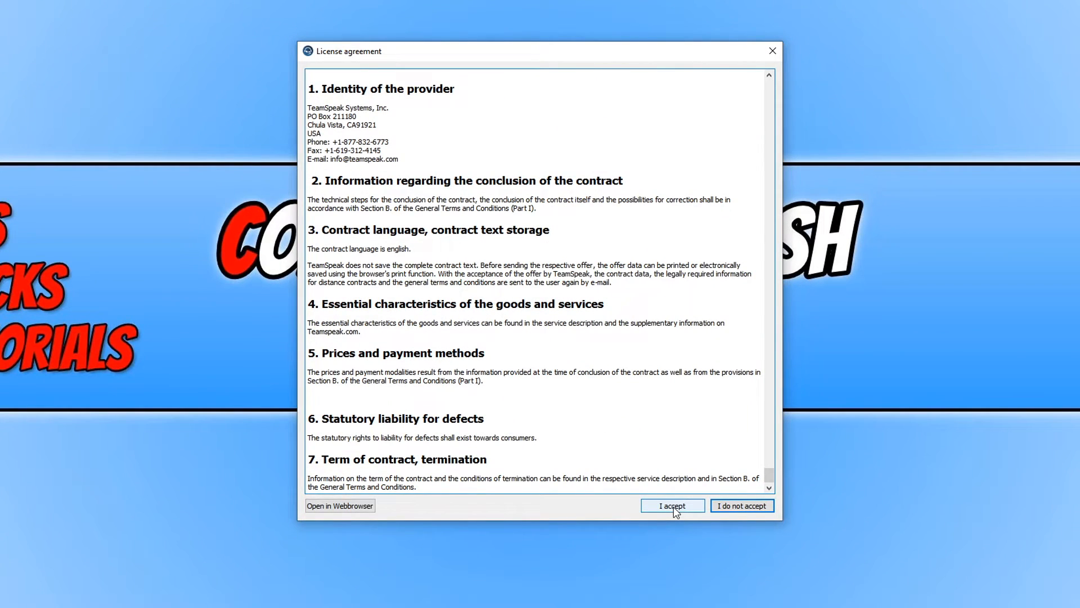
left_click(672, 505)
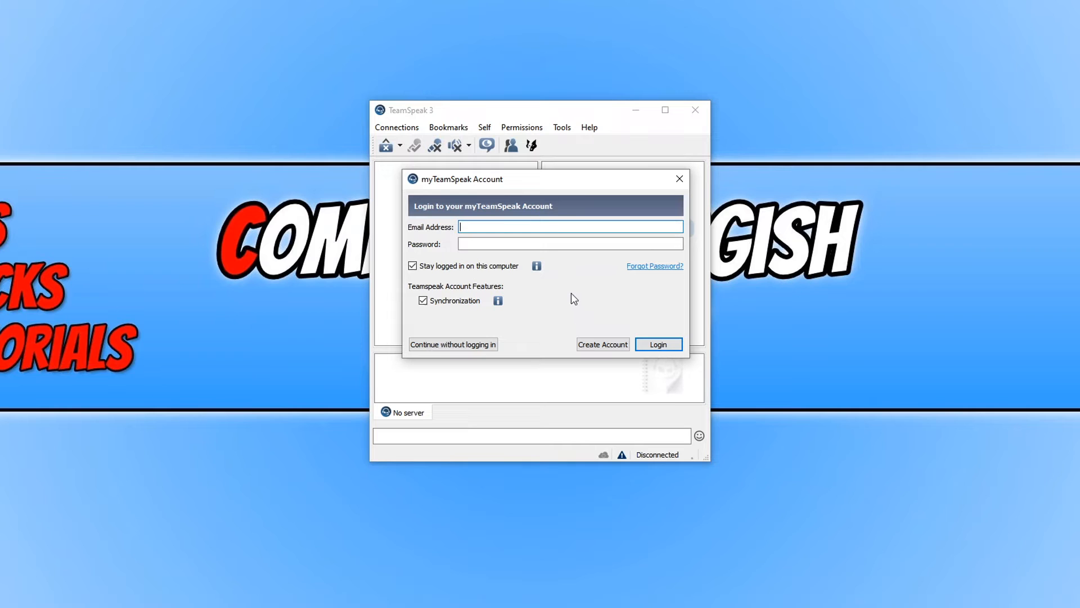
Continue without logging in to a myTeamSpeak account.
left_click(452, 344)
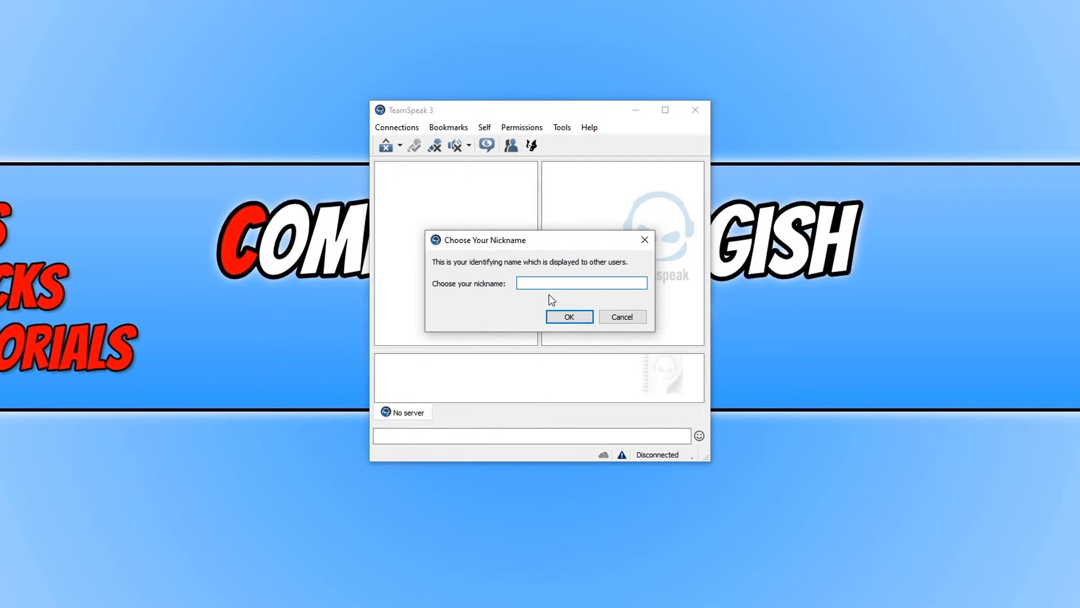
Set the nickname 'comput' and maximize the TeamSpeak 3 main window.
type("computersluggish")
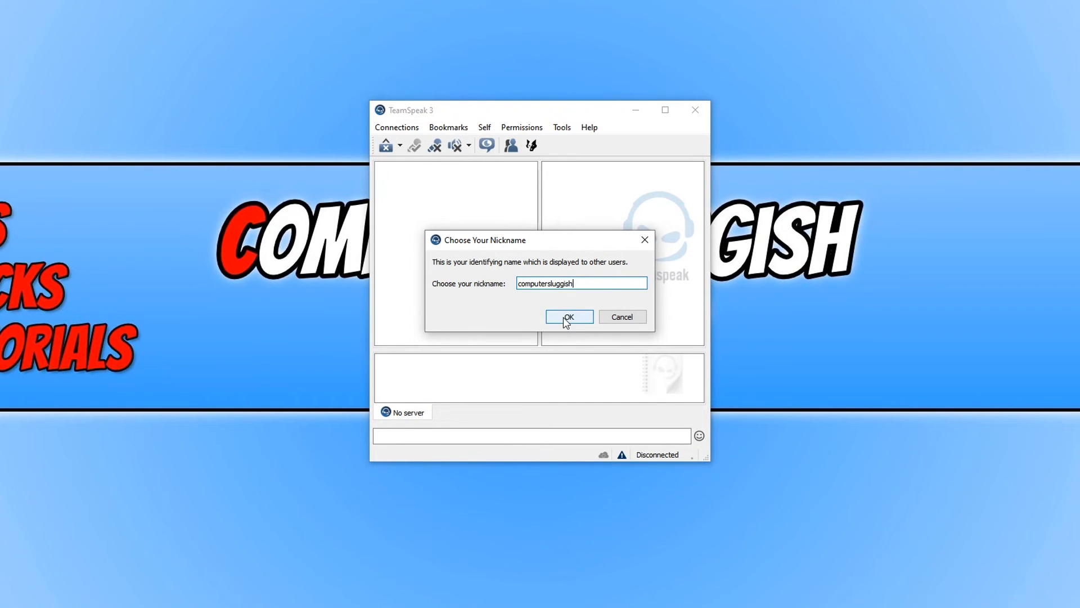
left_click(568, 317)
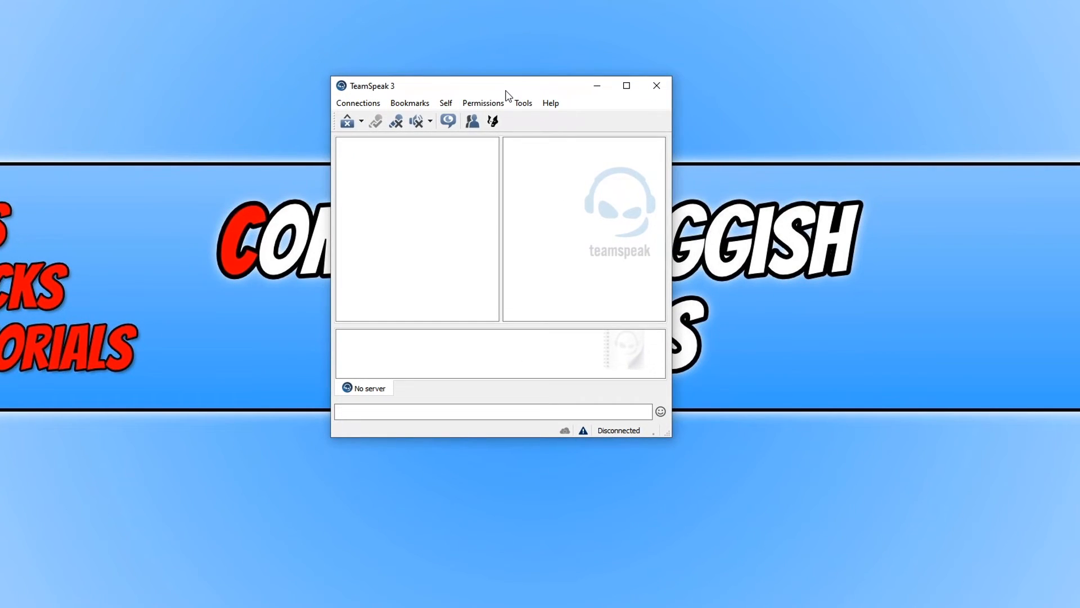
left_click(625, 85)
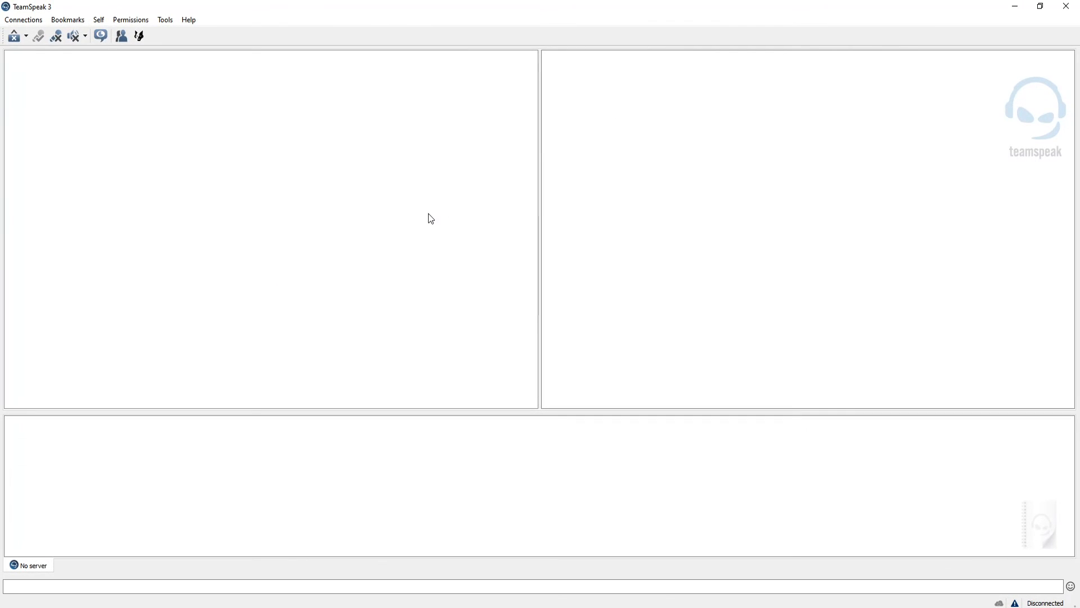